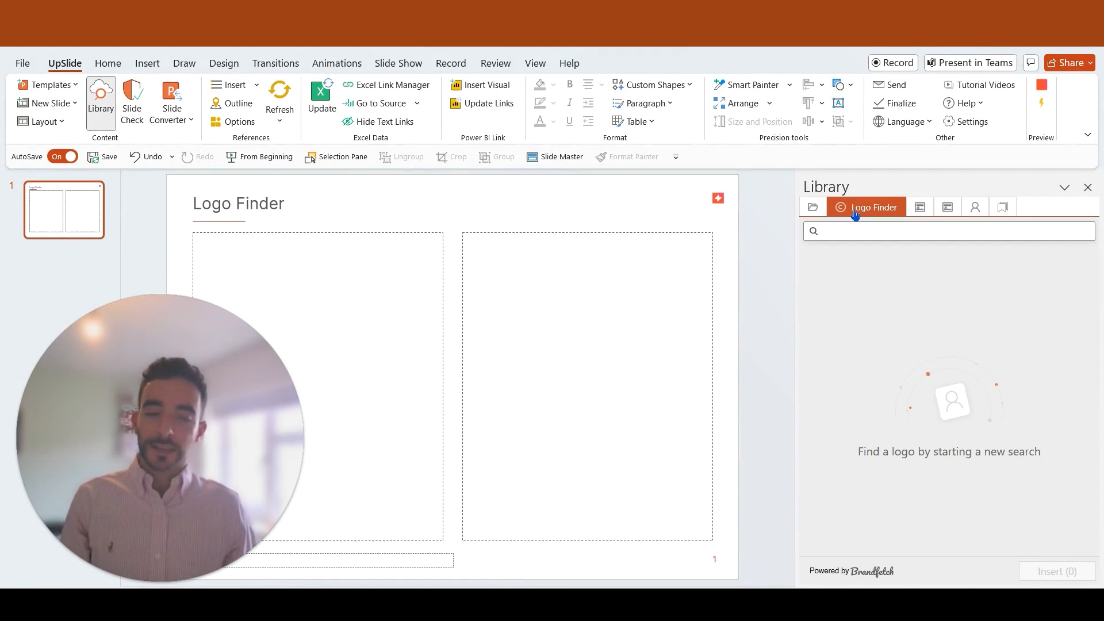
Step: Place the cursor in the Logo Finder search box, ready for a company name
{"action": "left_click", "coordinate": [915, 232]}
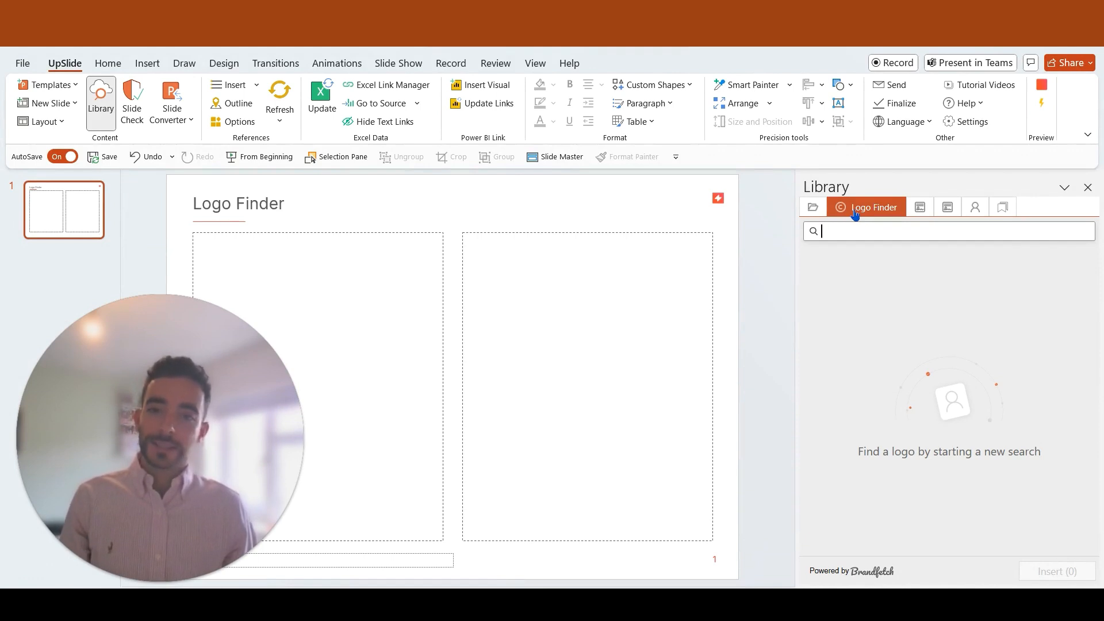
{"action": "mouse_move", "coordinate": [872, 206]}
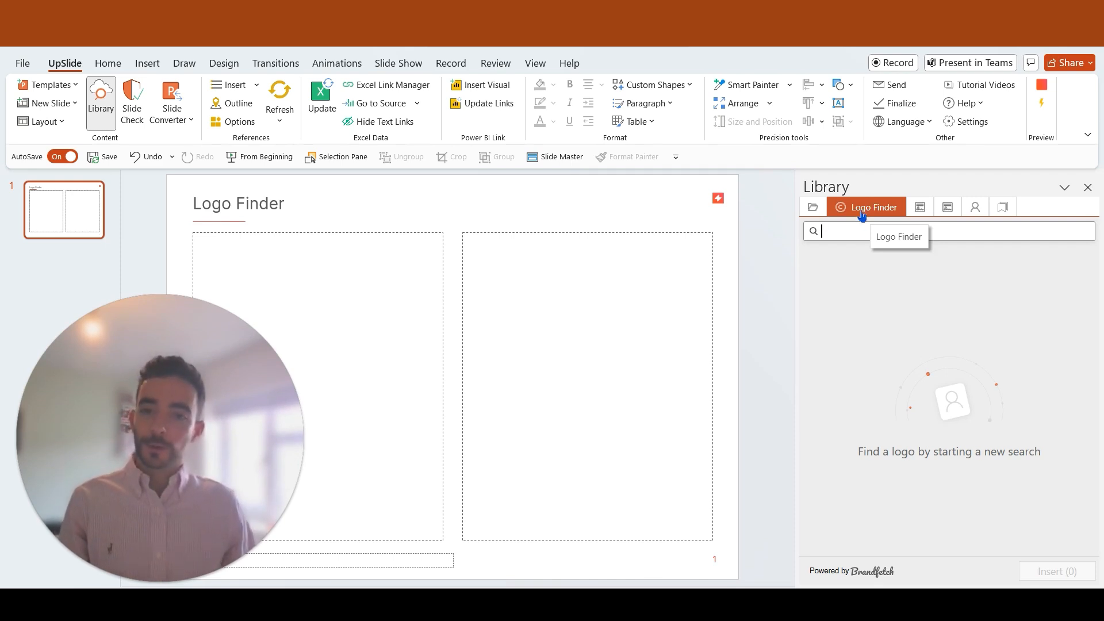
{"action": "mouse_move", "coordinate": [858, 231]}
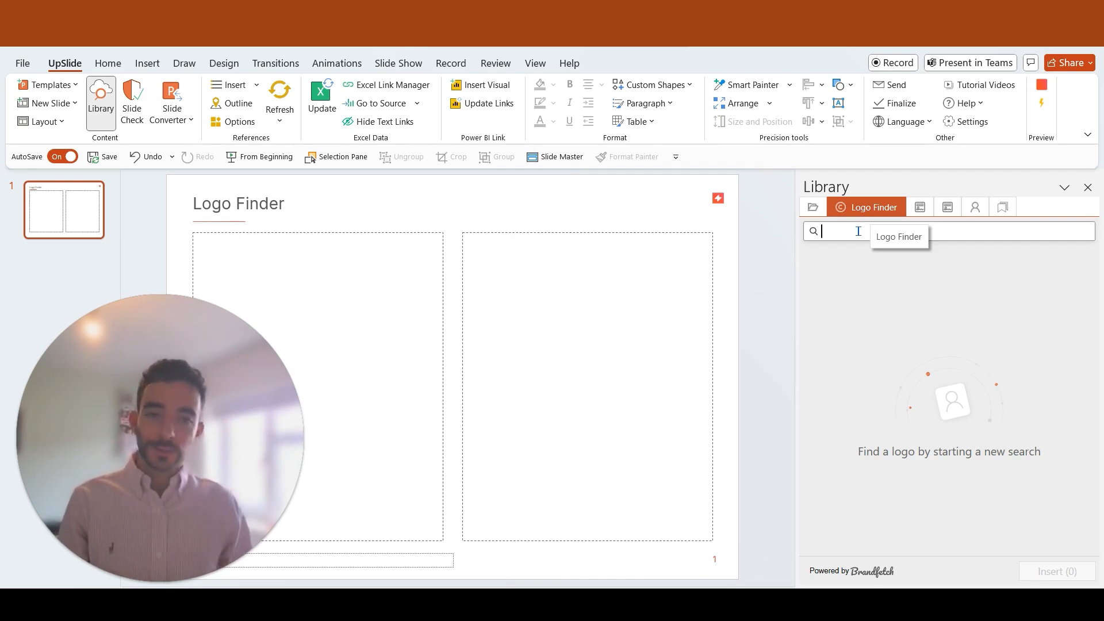
Step: Search Microsoft and Apple, choosing the black Apple SVG logo
{"action": "type", "text": "microsof"}
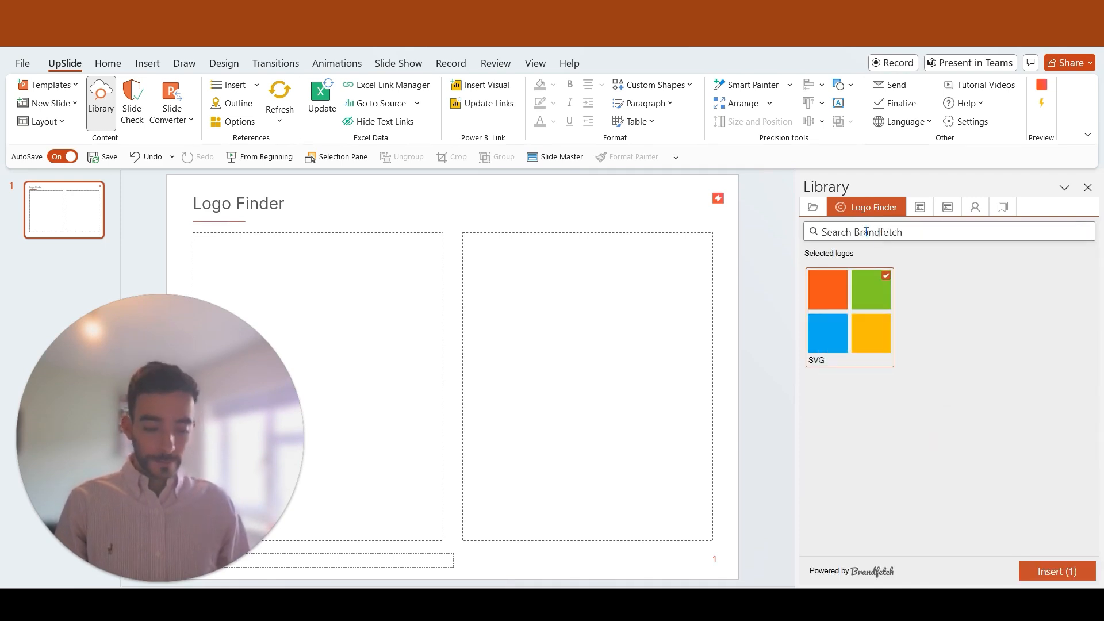
{"action": "type", "text": "apple"}
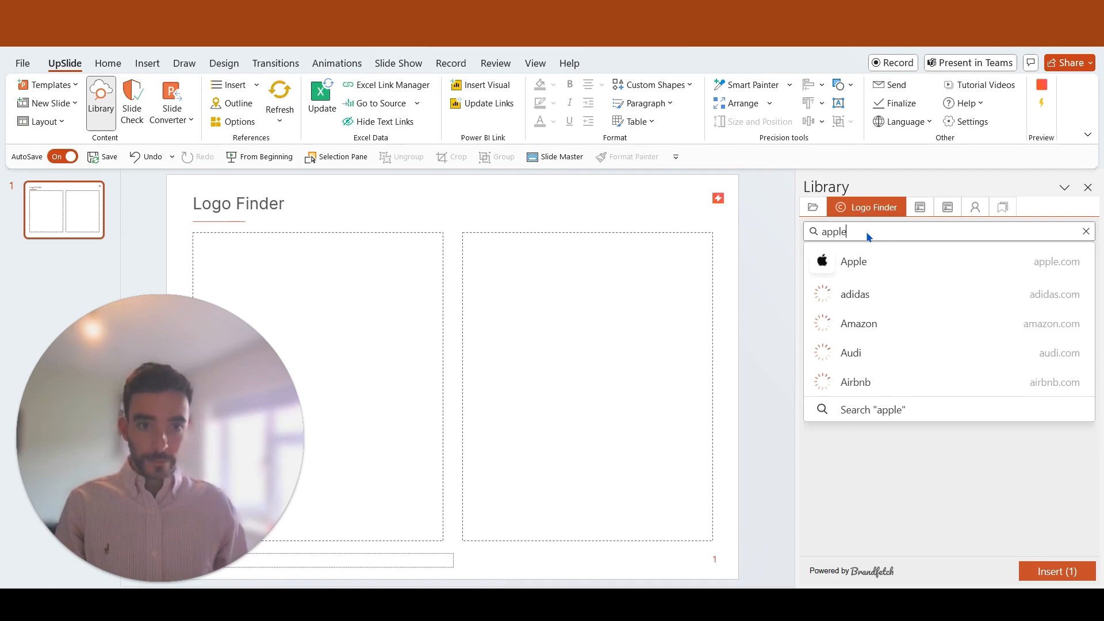
{"action": "left_click", "coordinate": [853, 261]}
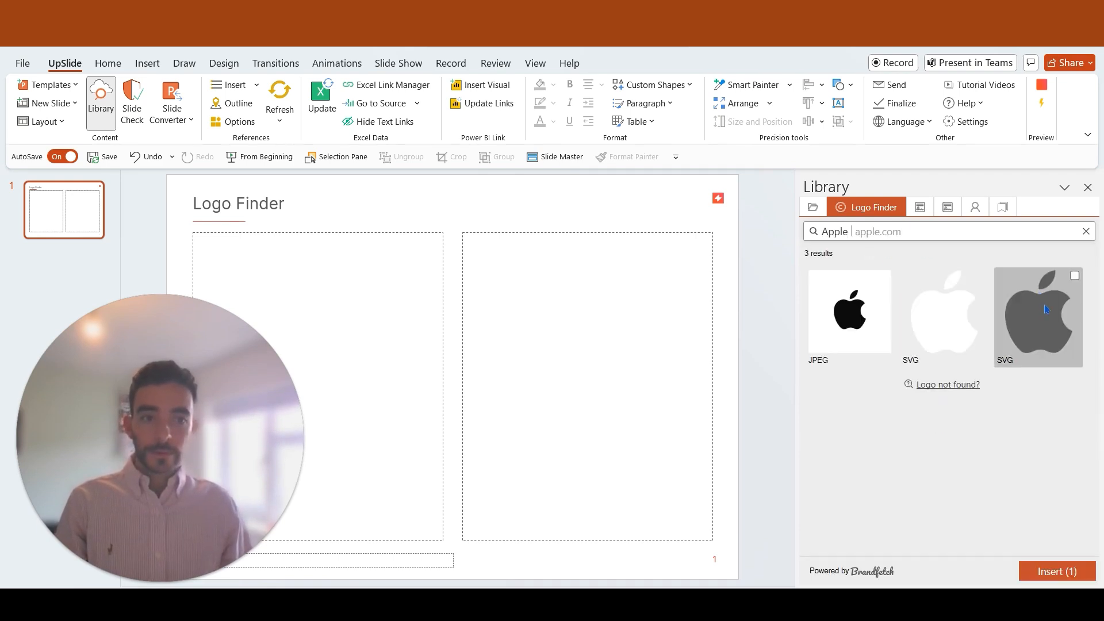
{"action": "left_click", "coordinate": [1036, 315]}
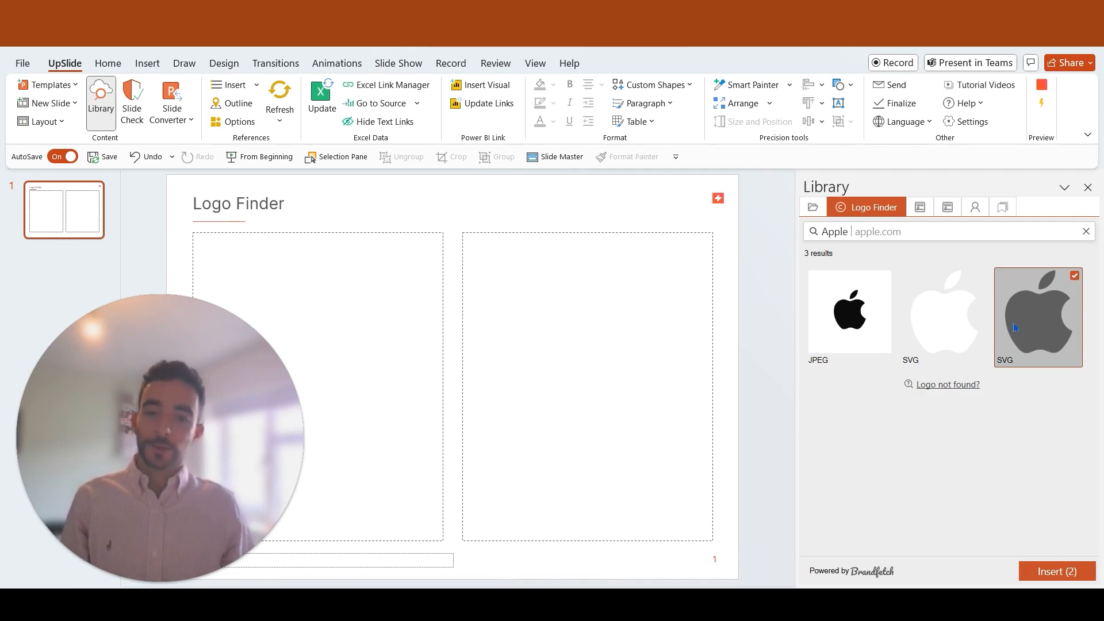
Step: Clear the search, find Google and choose its wordmark SVG logo
{"action": "left_click", "coordinate": [1084, 231]}
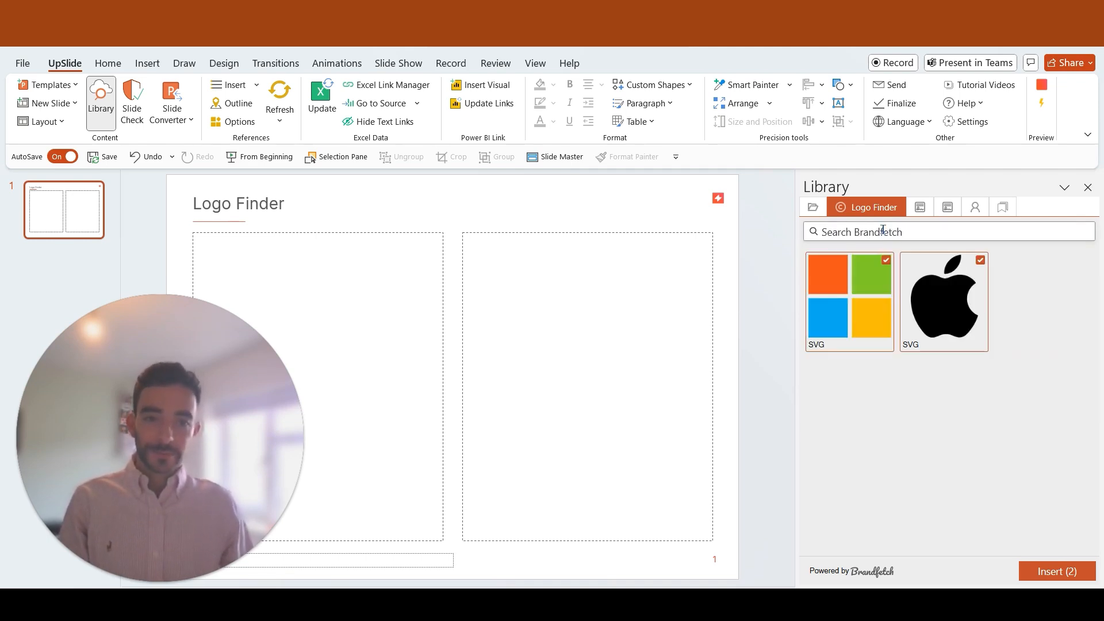
{"action": "type", "text": "google"}
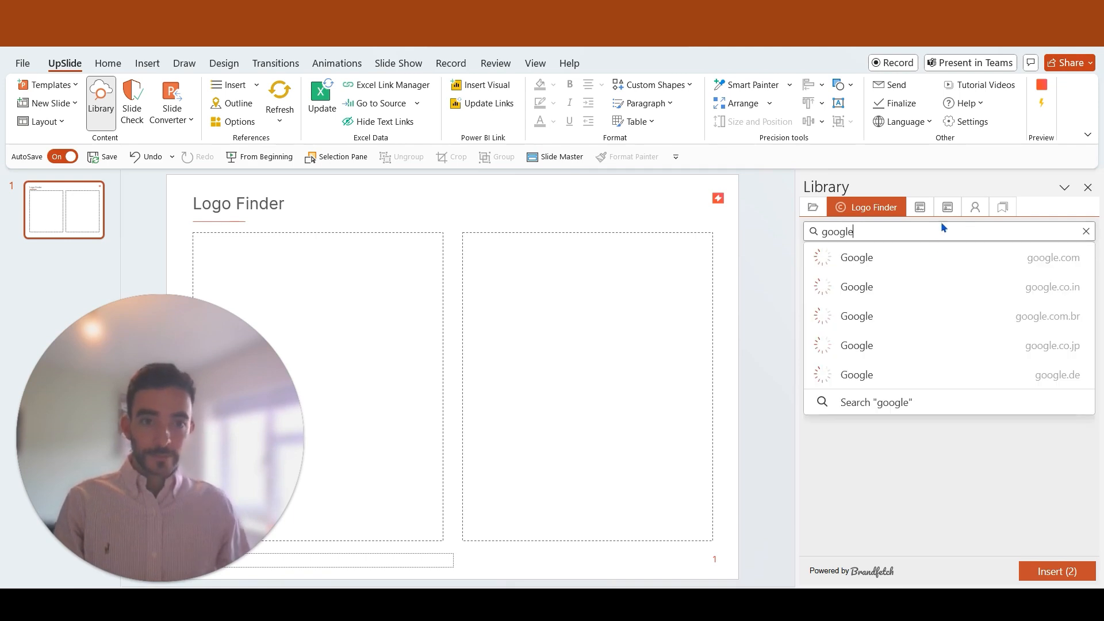
{"action": "left_click", "coordinate": [856, 256]}
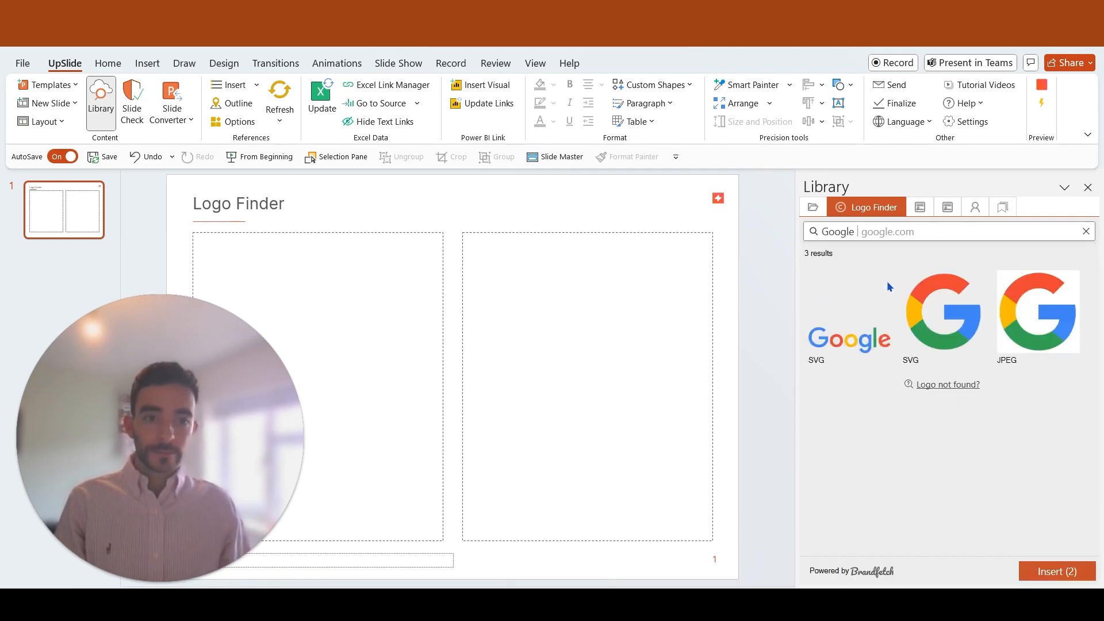
{"action": "left_click", "coordinate": [1084, 231]}
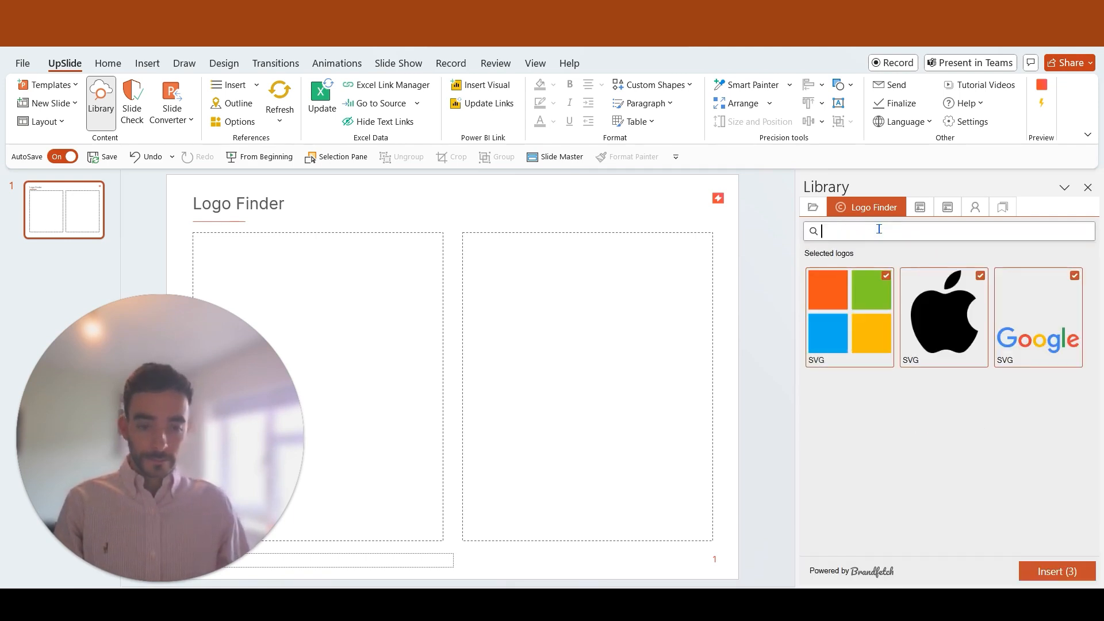
Step: Add the square UpSlide icon and insert all four logos stacked in the right placeholder
{"action": "type", "text": "upslide"}
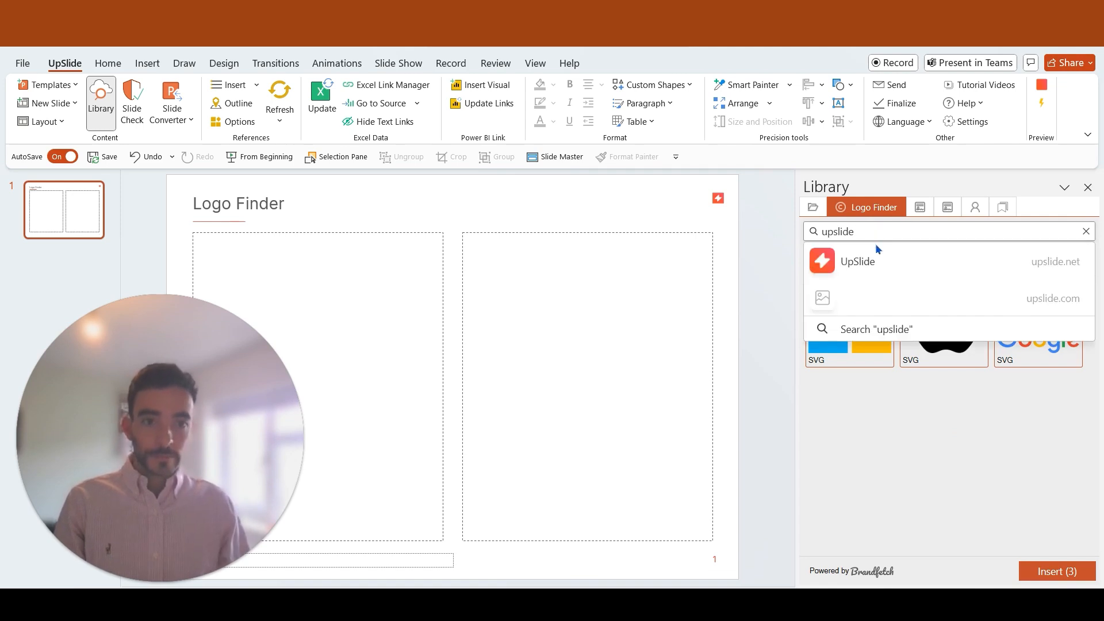
{"action": "left_click", "coordinate": [857, 261]}
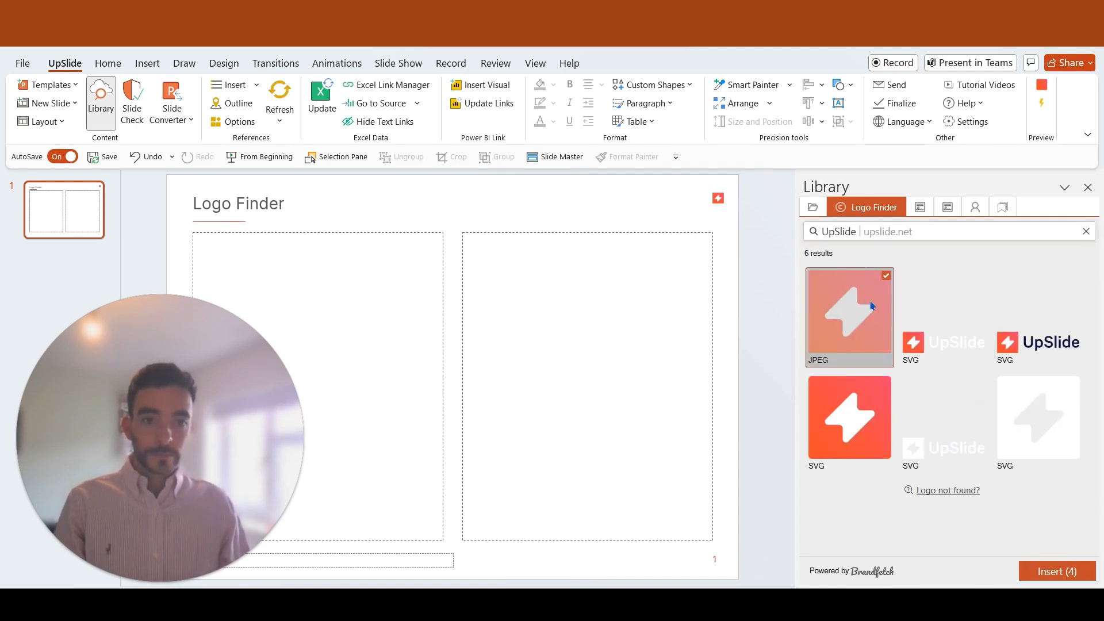
{"action": "left_click", "coordinate": [1084, 231]}
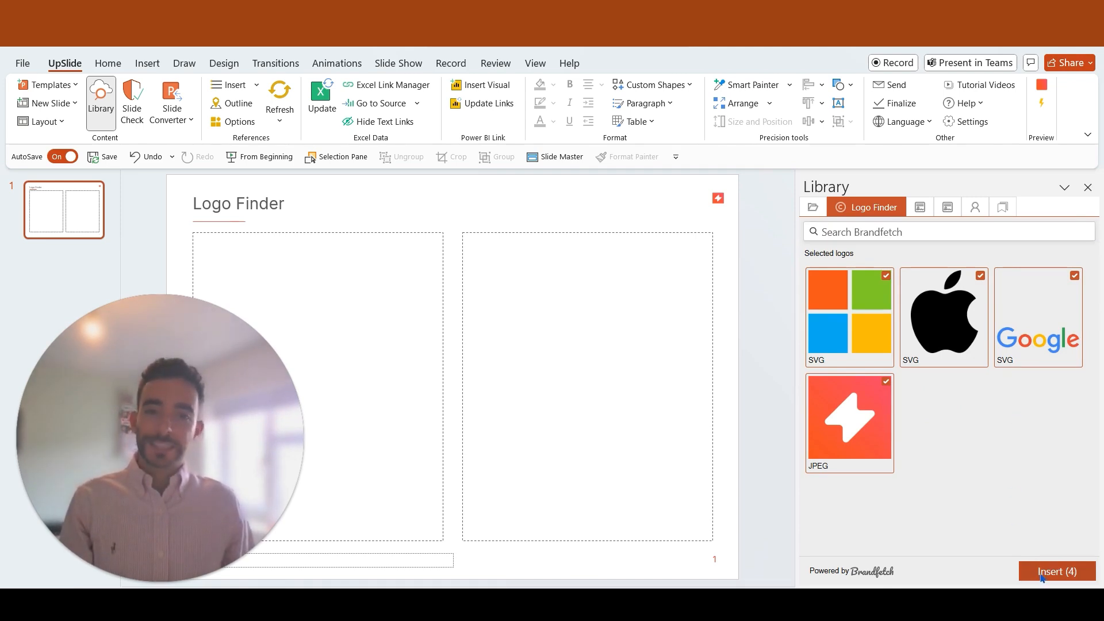
{"action": "left_click", "coordinate": [1055, 572]}
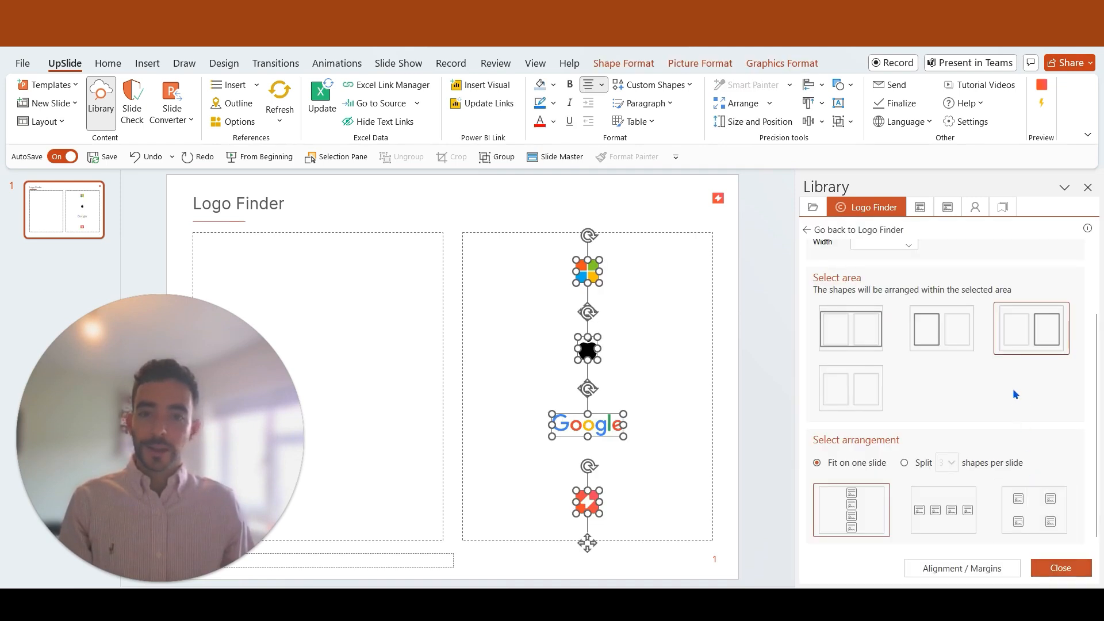
{"action": "mouse_move", "coordinate": [999, 377]}
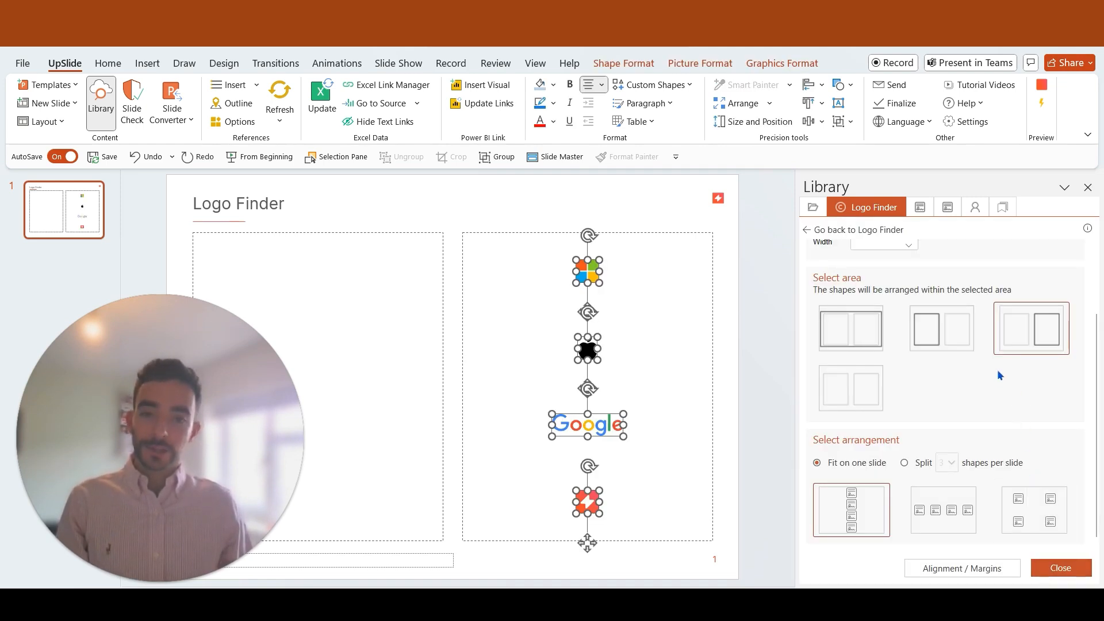